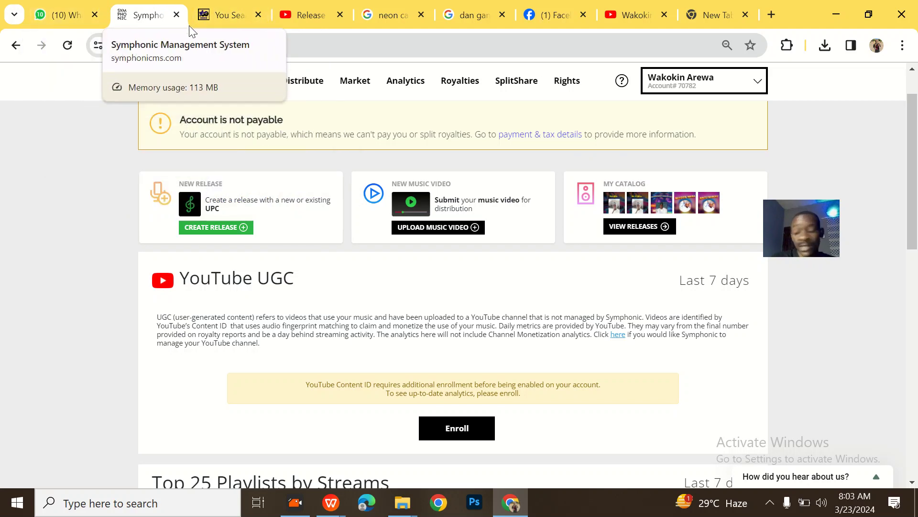
mouse_move(71, 9)
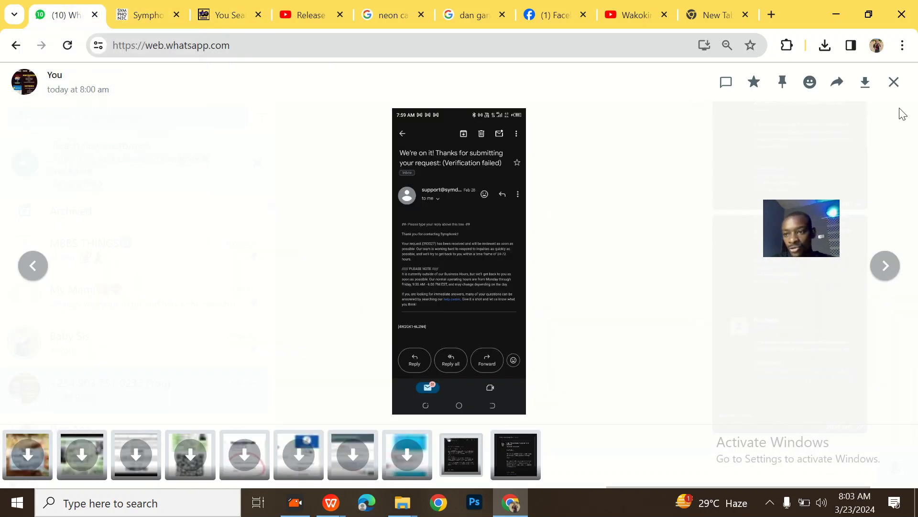
Show the identity-approved email screenshot in the viewer and adjust the browser zoom to fit it.
click(893, 82)
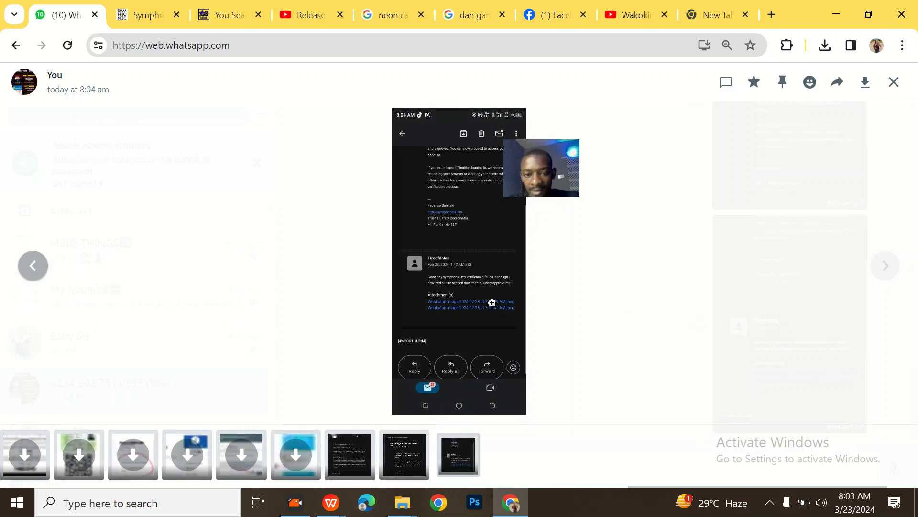
mouse_move(592, 229)
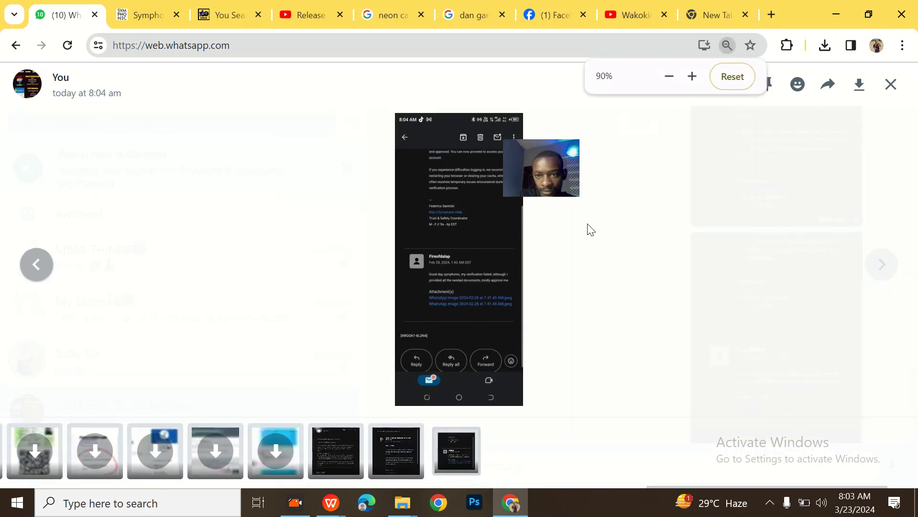
click(668, 76)
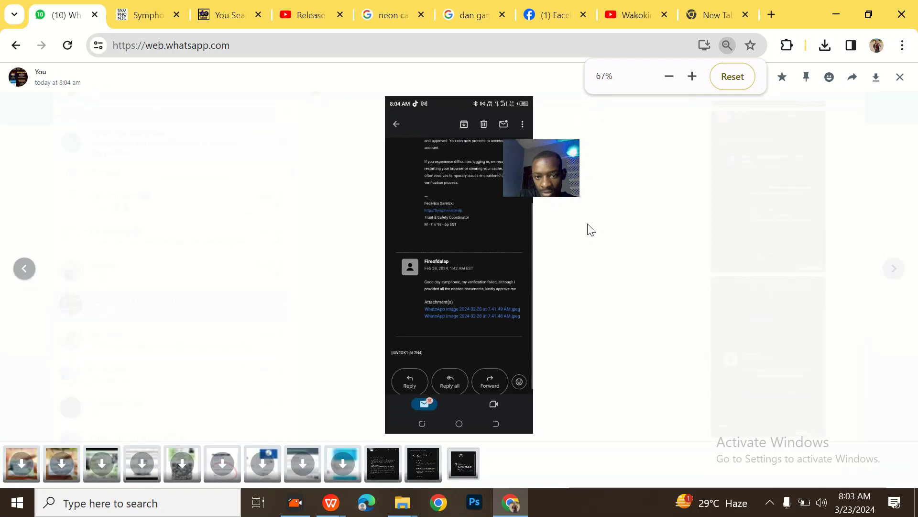
click(670, 76)
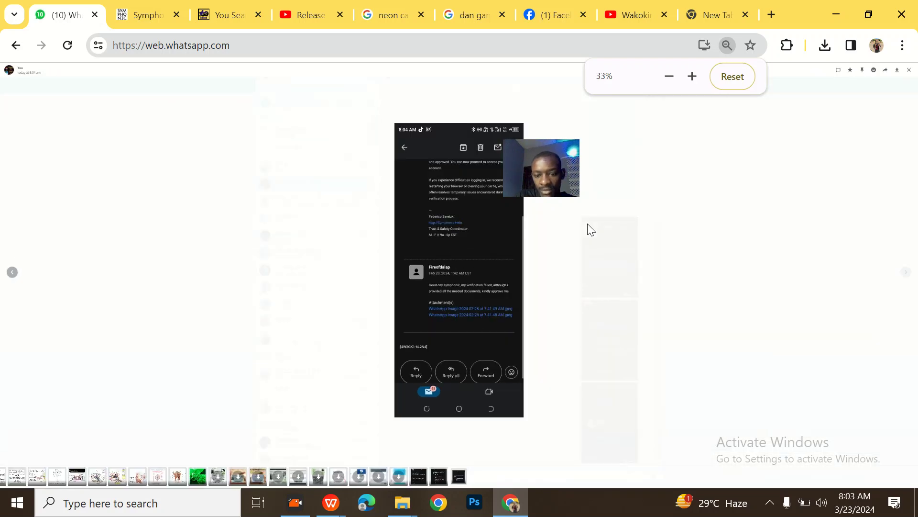
click(693, 77)
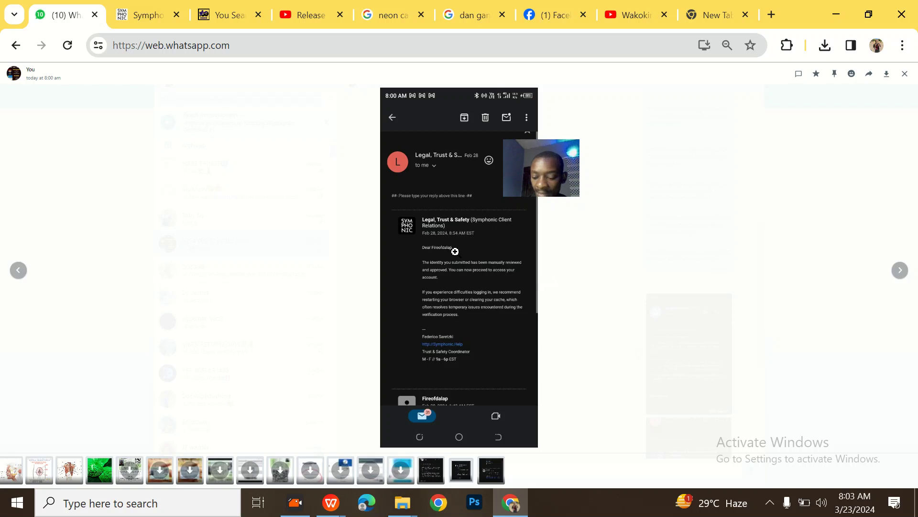
scroll(down, 3)
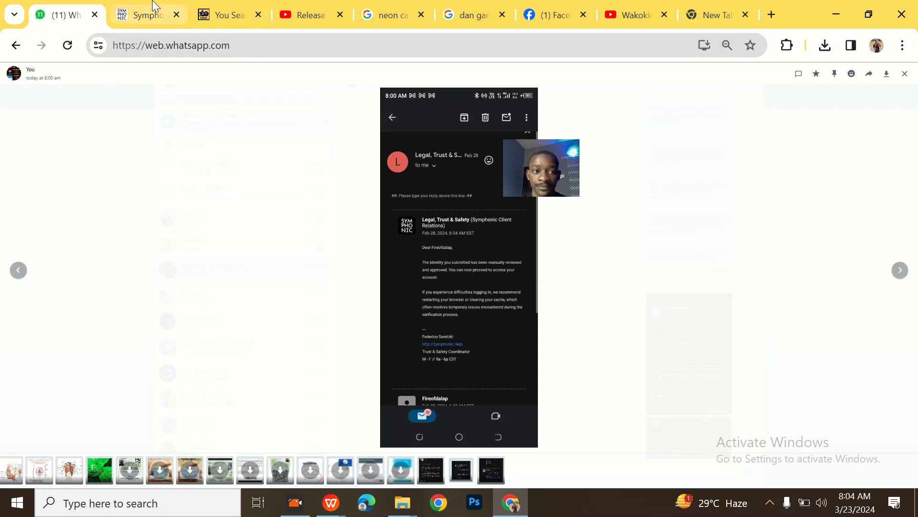
mouse_move(306, 95)
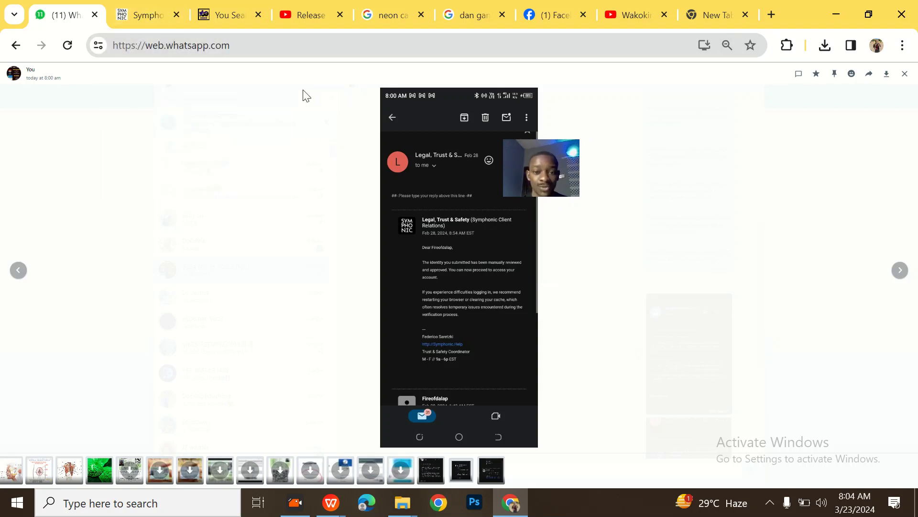
Switch back to the SymphonicMS dashboard and reveal the ? help menu.
click(148, 14)
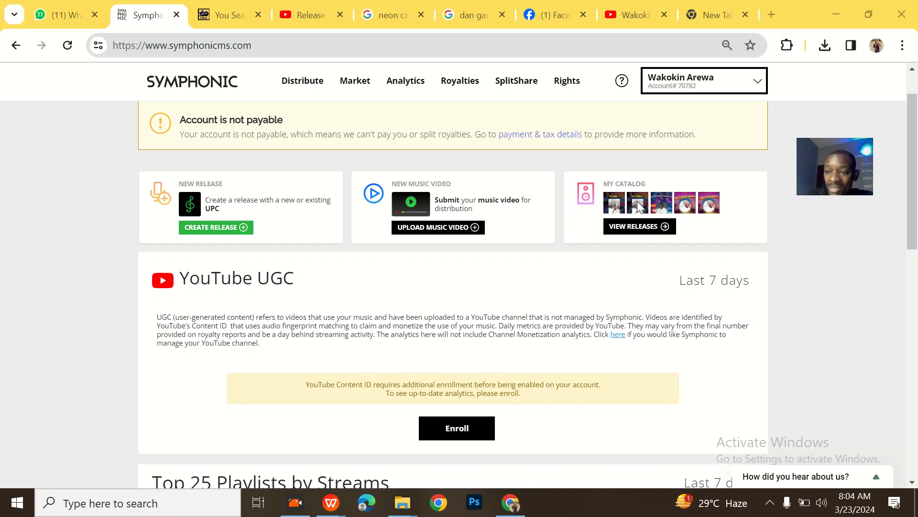
mouse_move(602, 180)
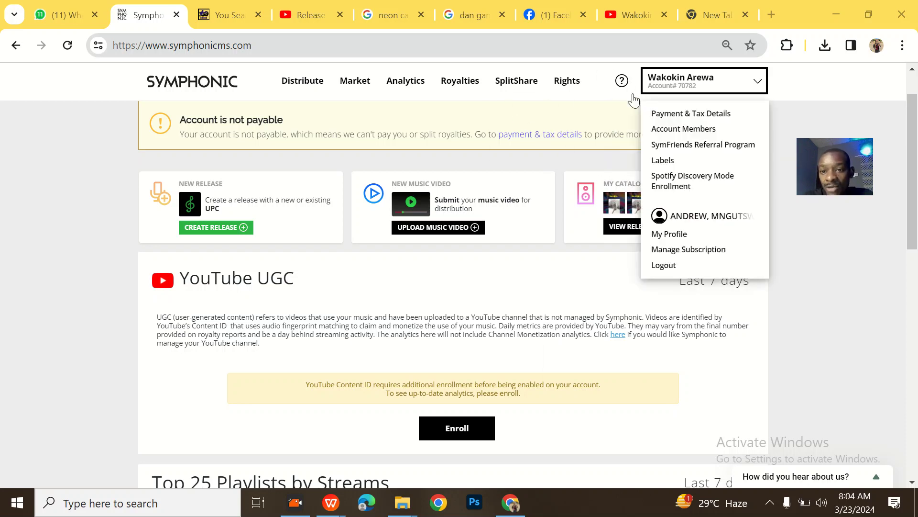
click(622, 81)
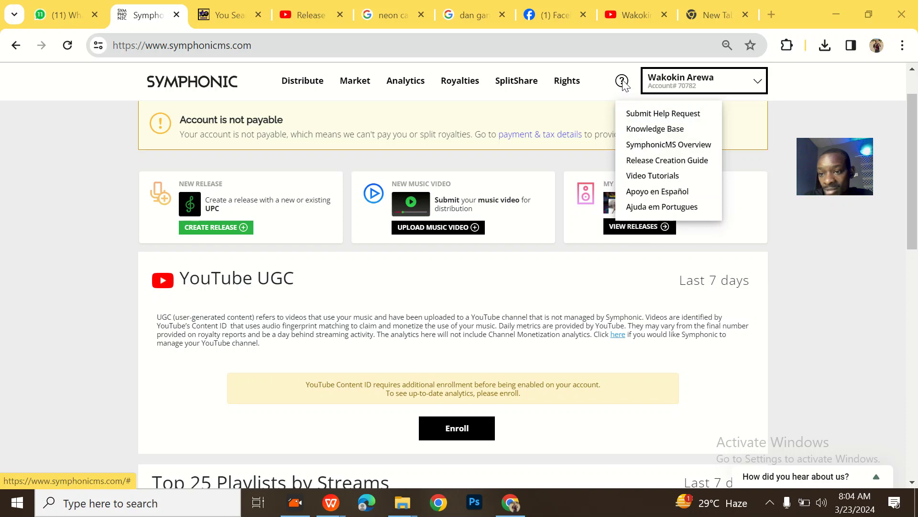
mouse_move(620, 96)
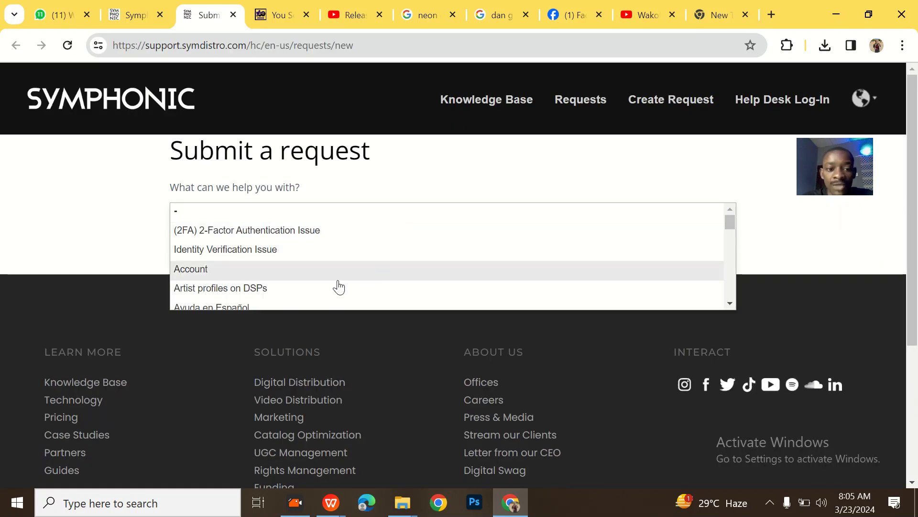
Scroll through the 'What can we help you with?' topic list without choosing one.
scroll(down, 3)
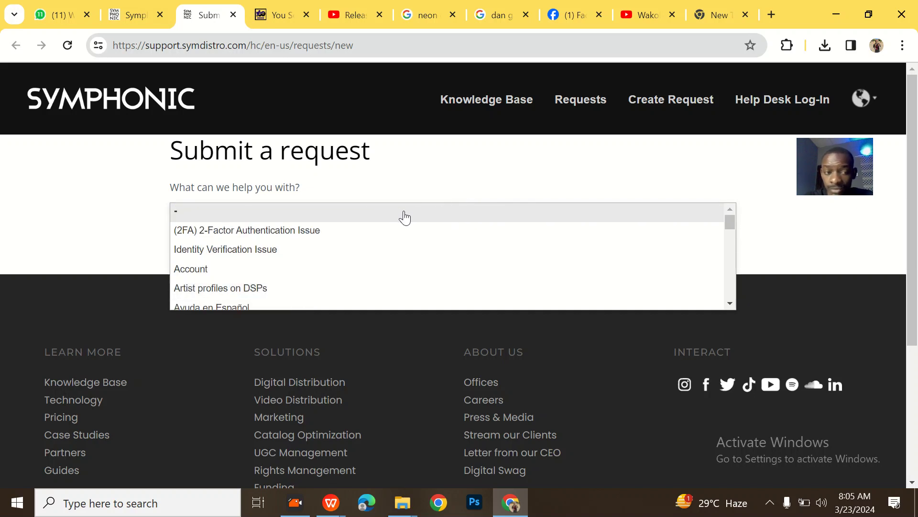
scroll(down, 3)
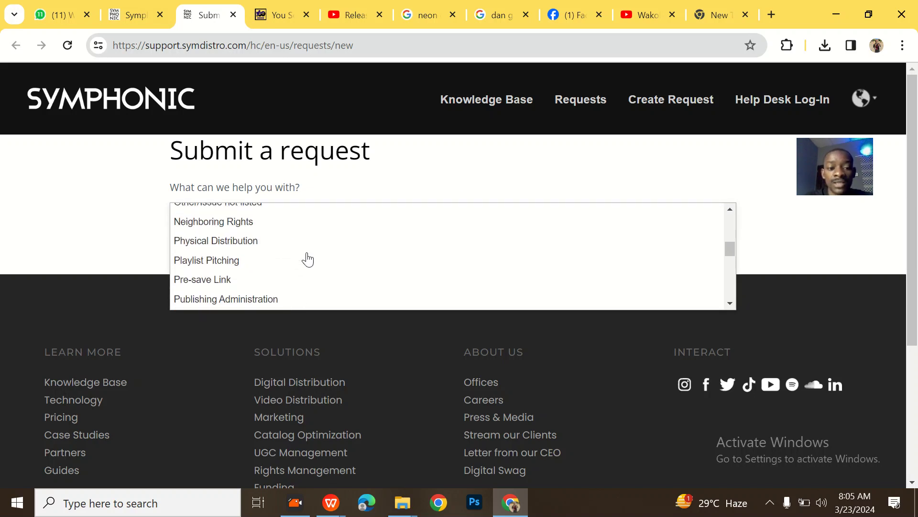
scroll(down, 3)
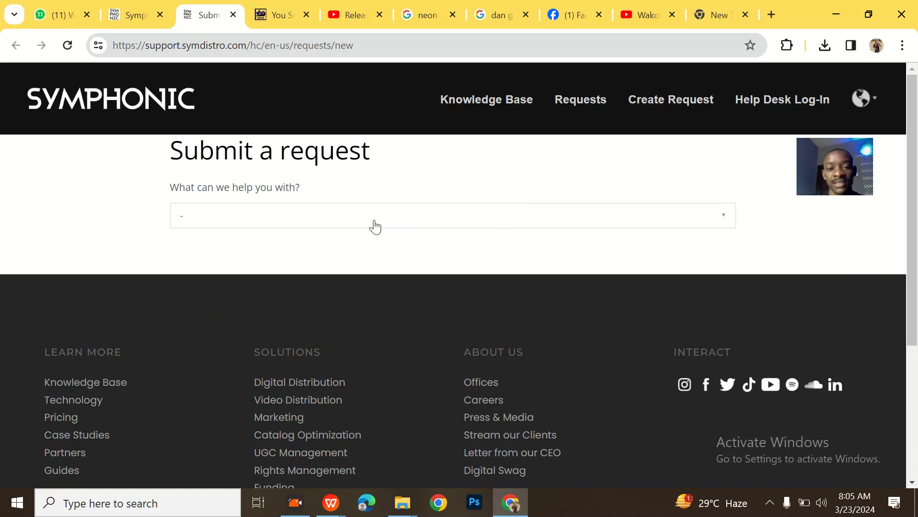
mouse_move(367, 222)
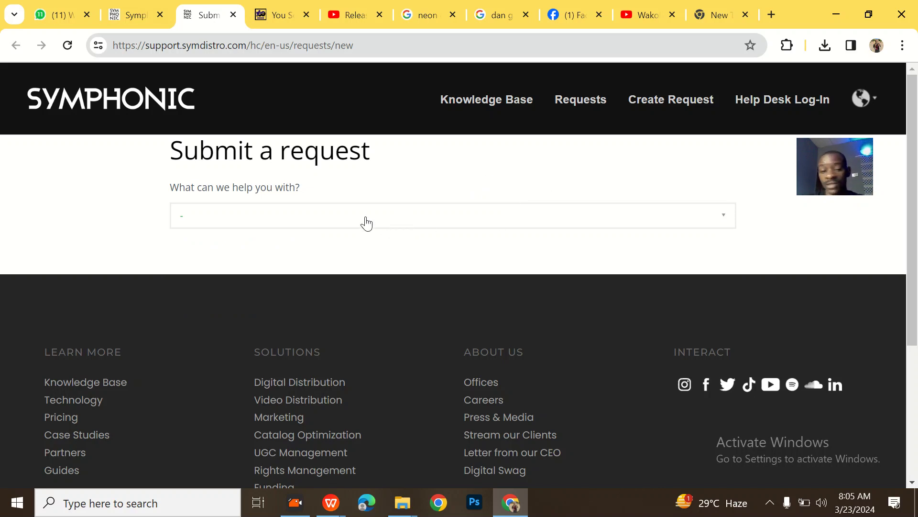